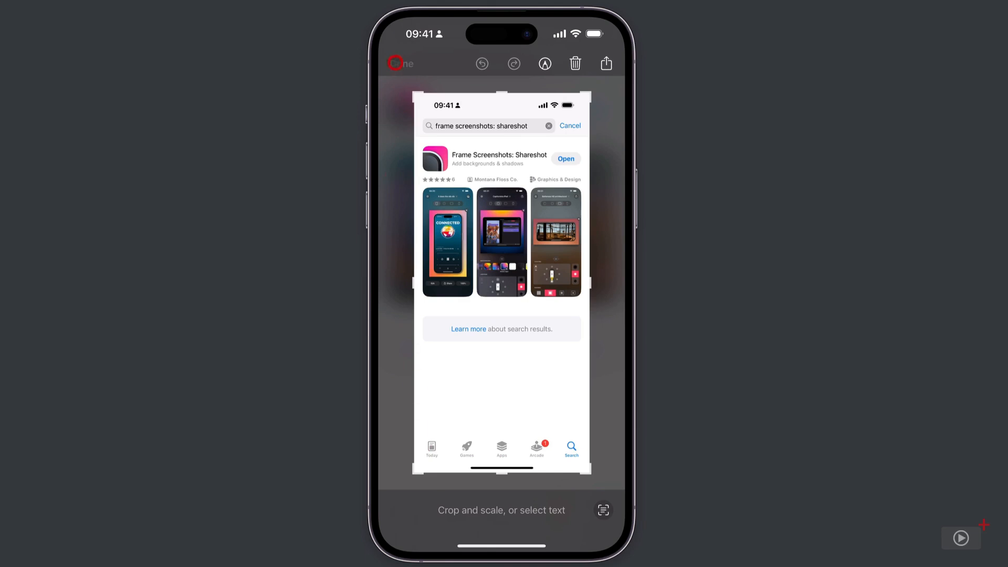
Finish the markup editor and keep the App Store listing screenshot
click(605, 63)
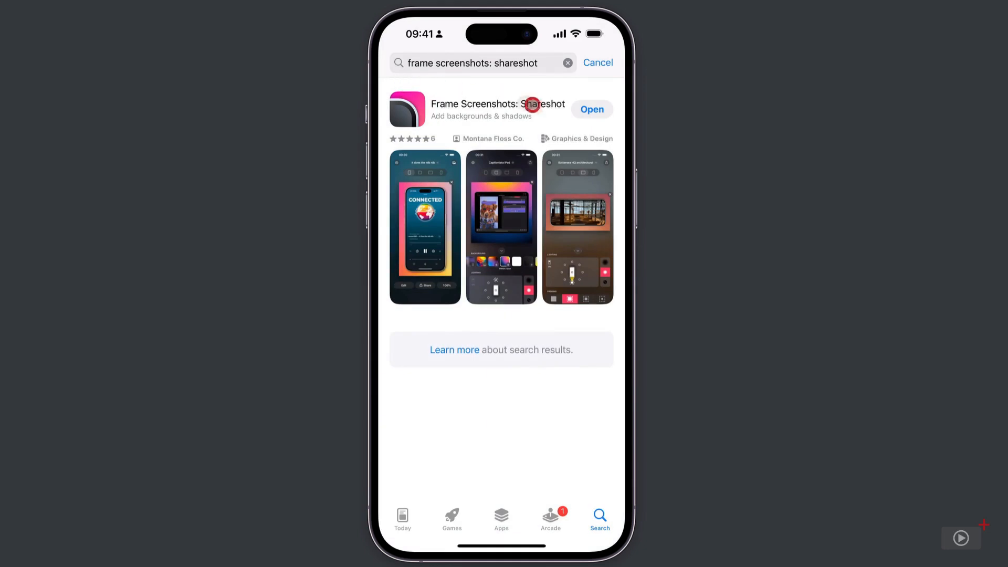
Open Shareshot from the App Store and buy a monthly Pro subscription
click(591, 109)
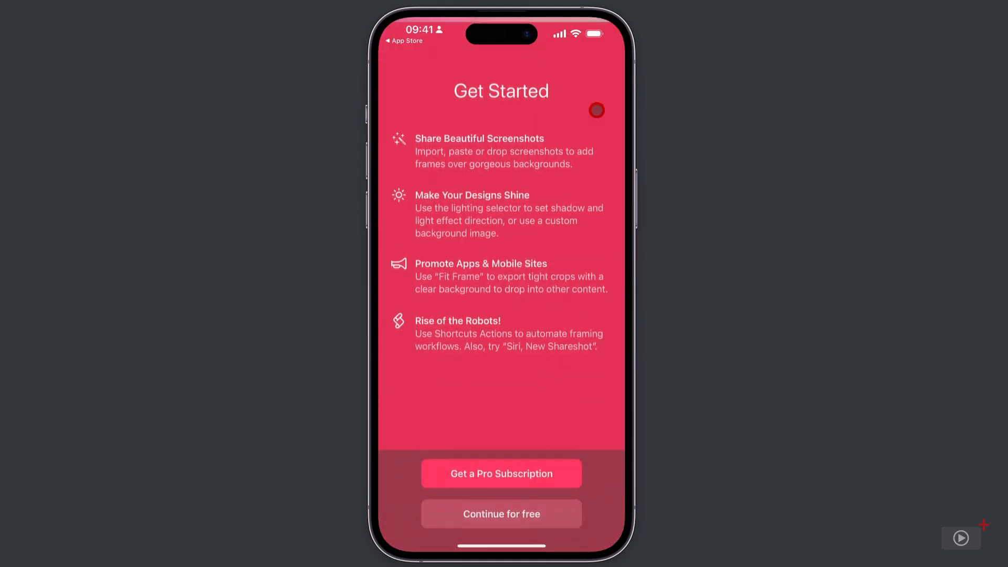
click(501, 473)
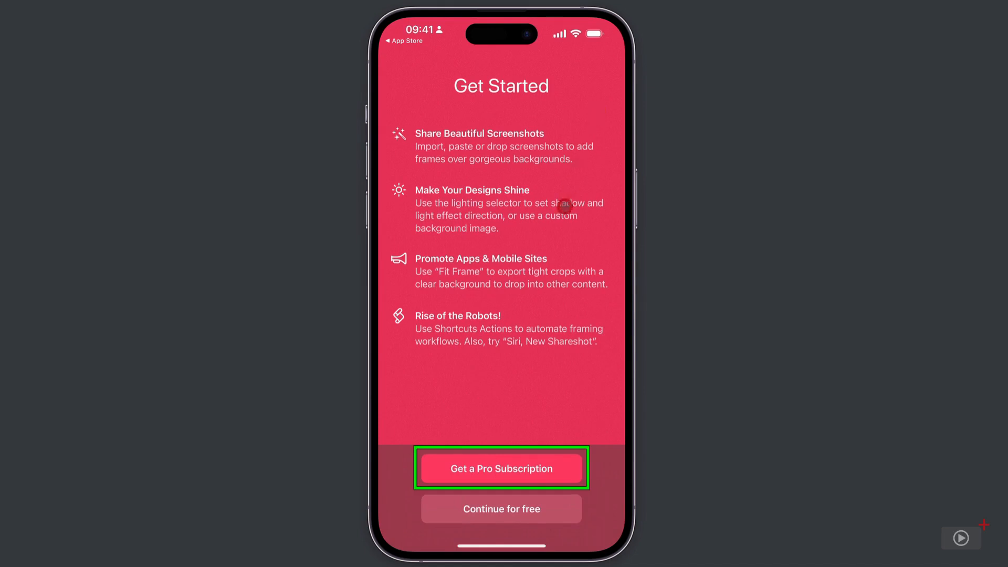
click(501, 509)
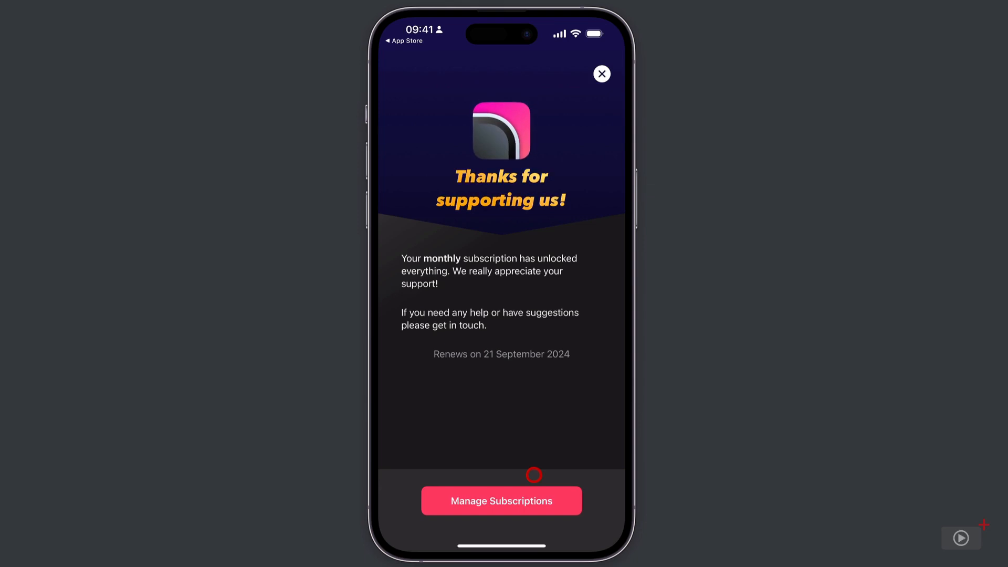
mouse_move(599, 125)
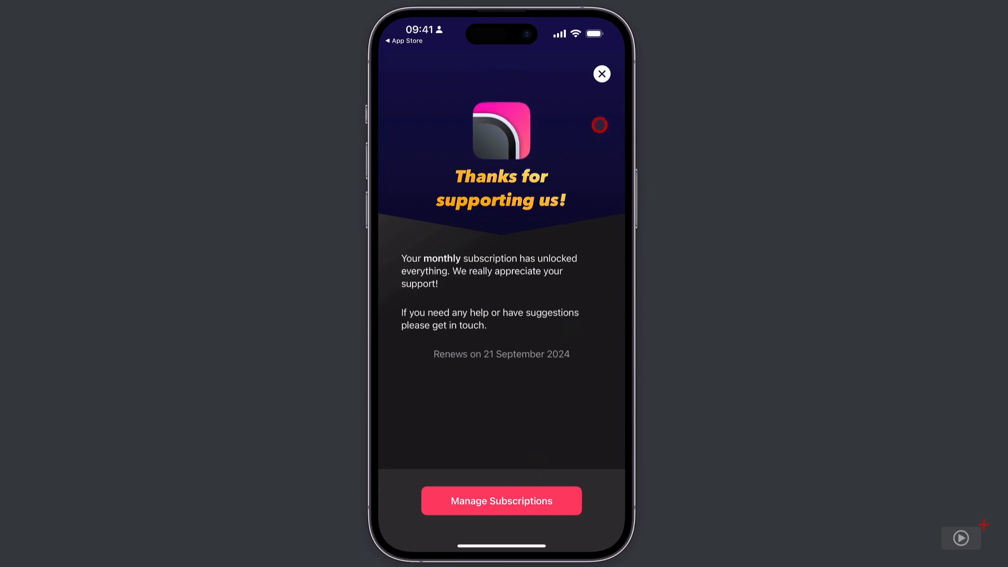
Close the thank-you screen and choose Latest Screenshot
click(601, 74)
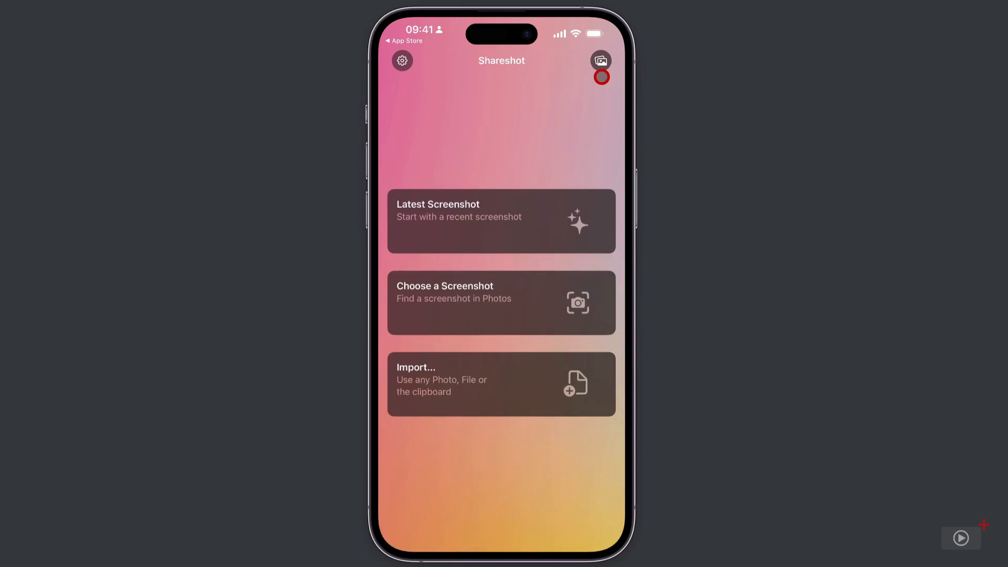
mouse_move(579, 118)
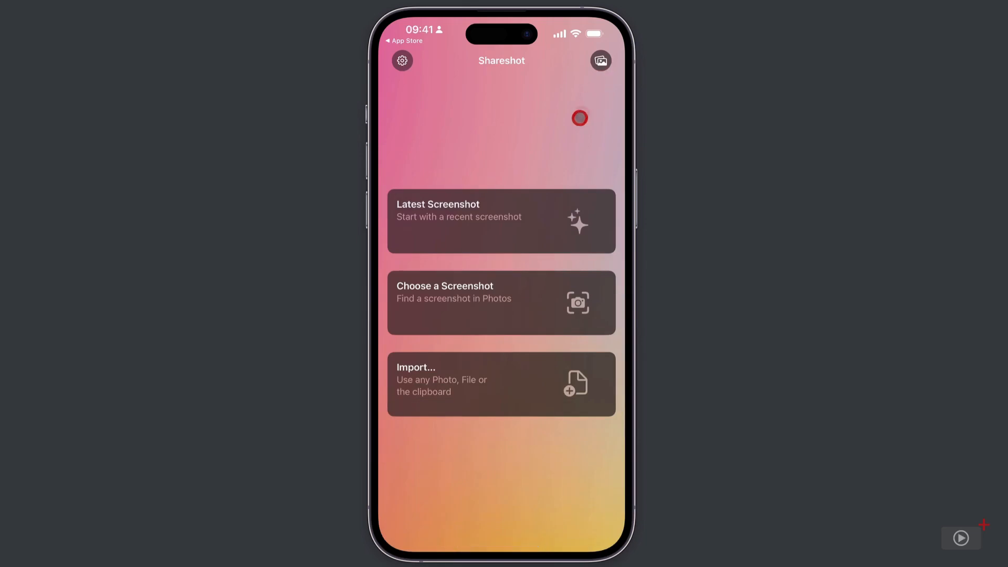
click(501, 220)
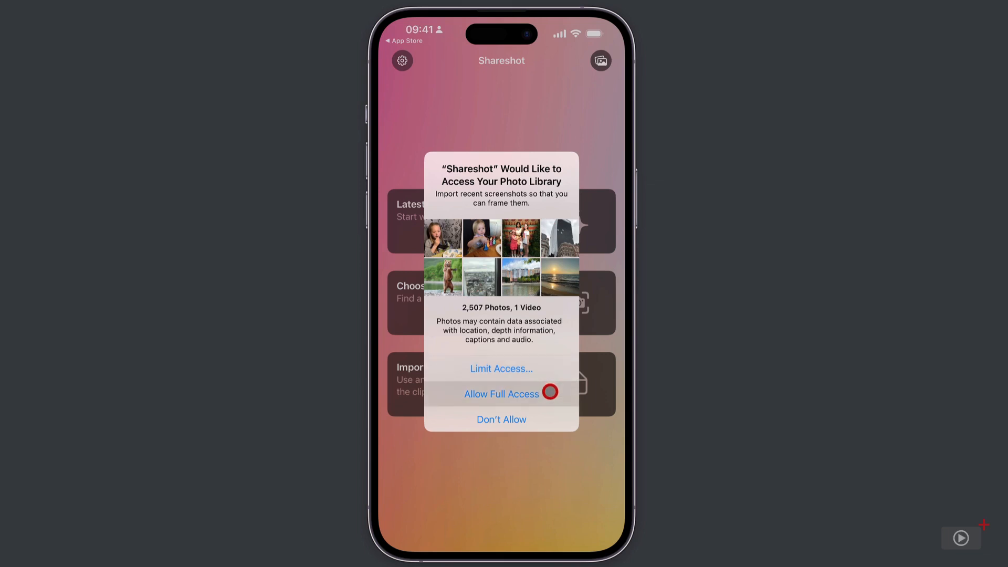
mouse_move(554, 419)
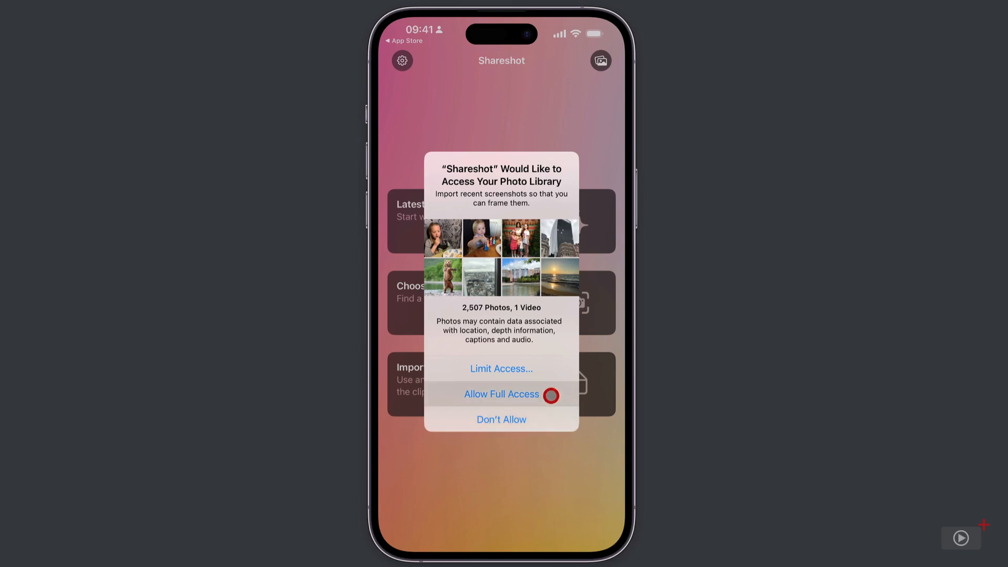
Allow Shareshot full access to the photo library
click(501, 395)
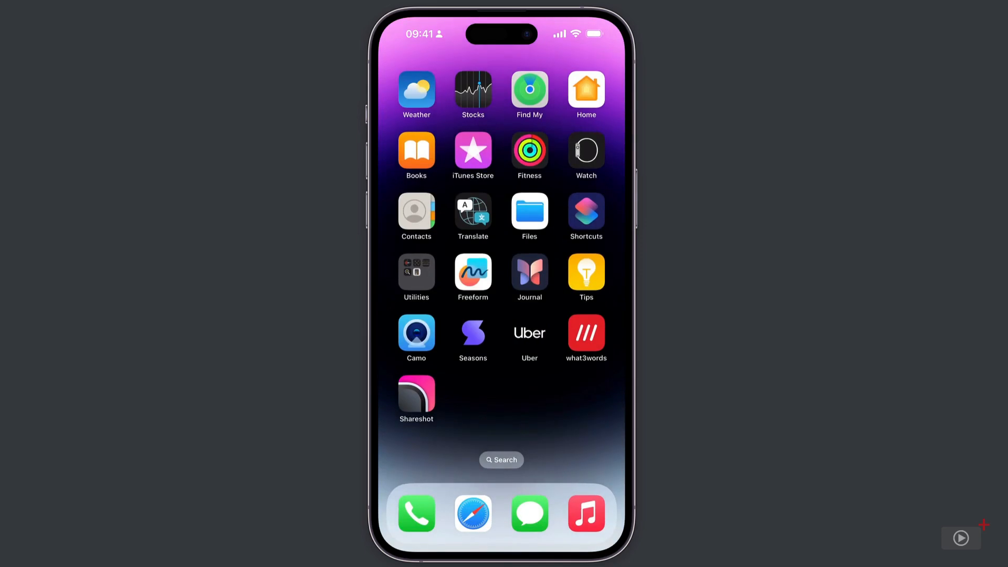
Take a home screen screenshot, then reopen Shareshot
click(416, 393)
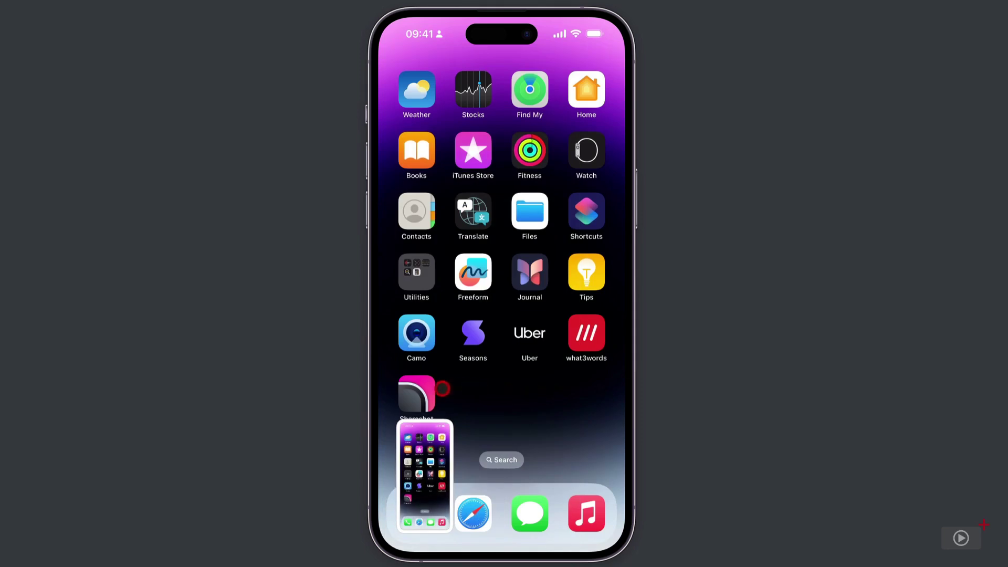
click(416, 392)
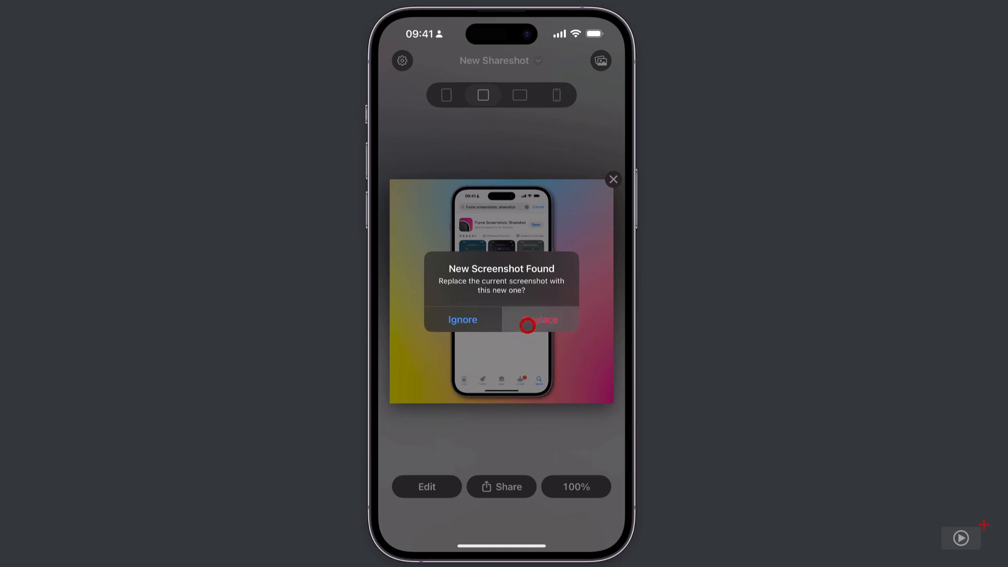
Replace the framed App Store shot with the new home screen screenshot
click(542, 320)
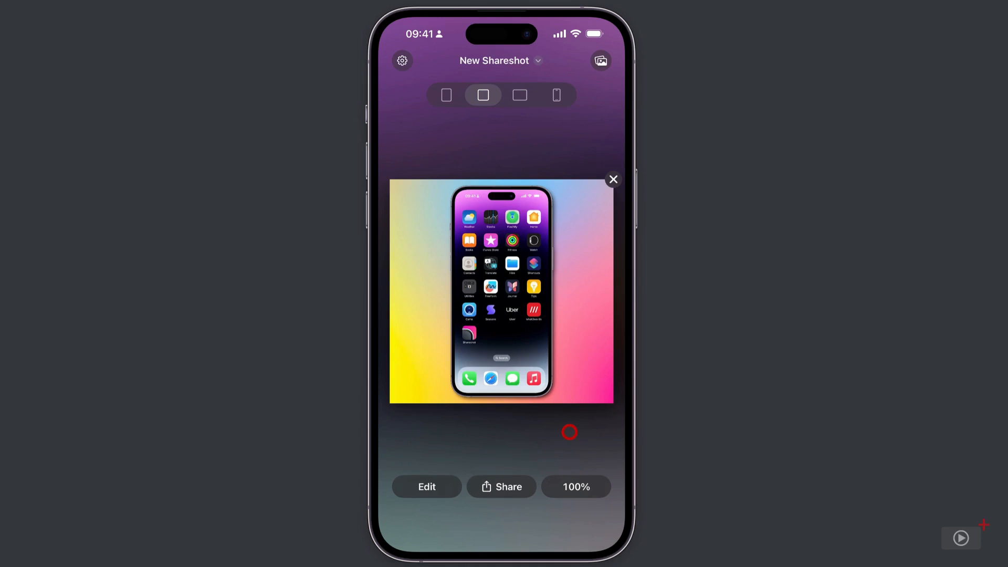
click(961, 539)
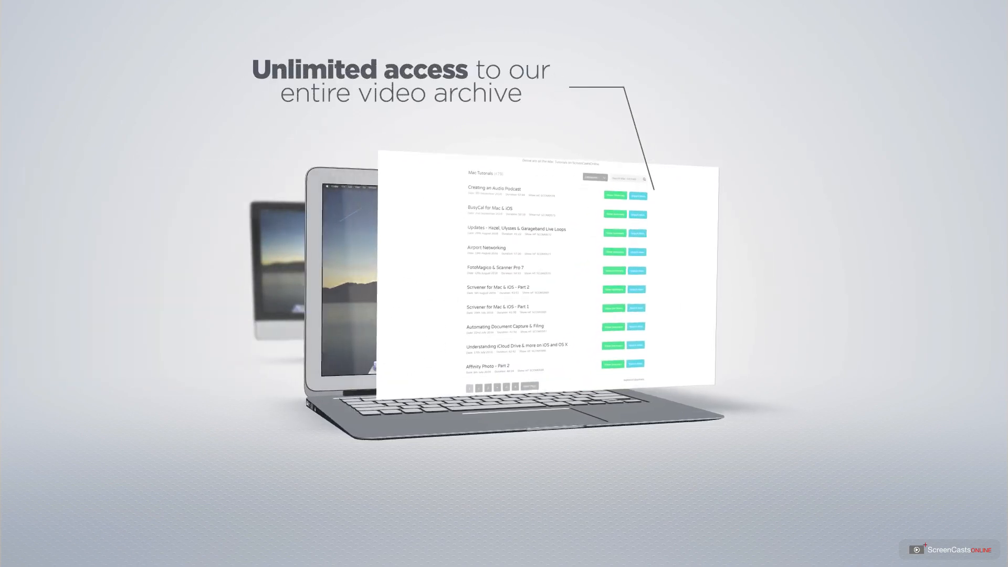
scroll(down, 3)
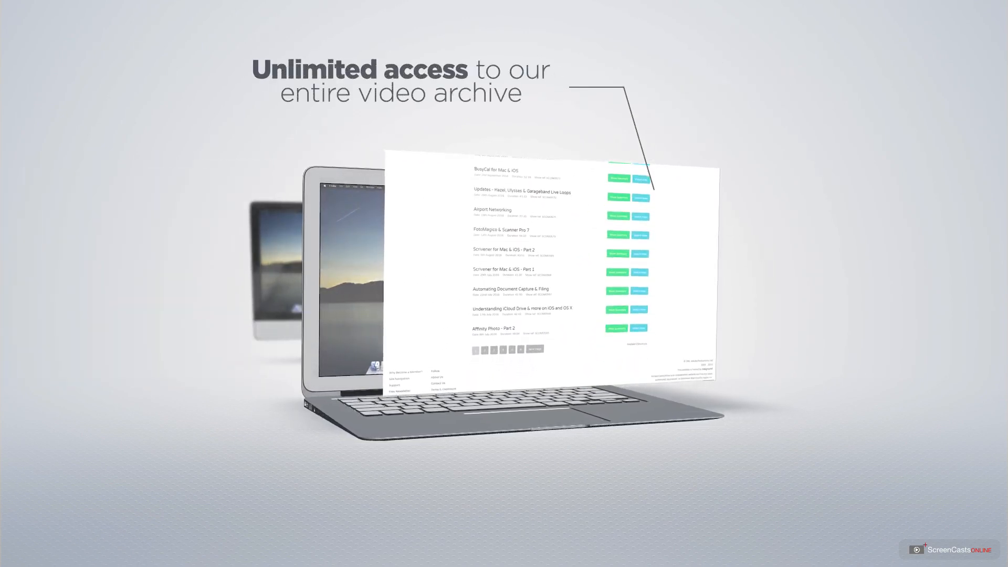